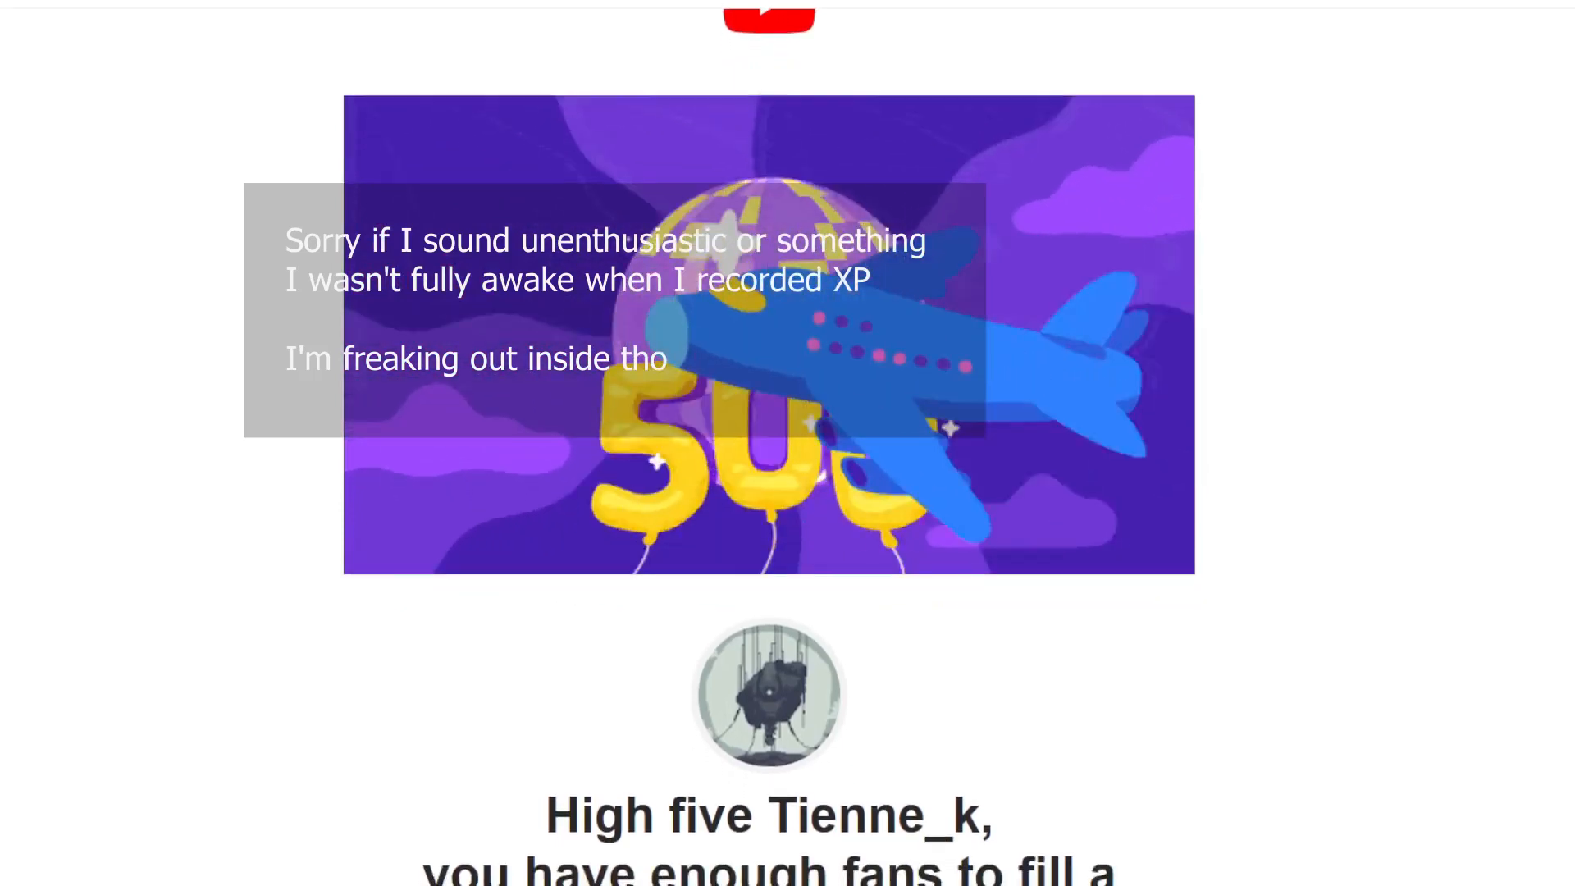
- Paint the dark rock interior with #9cc2bd using the Pencil, leaving a dark rim
scroll("down", 3)
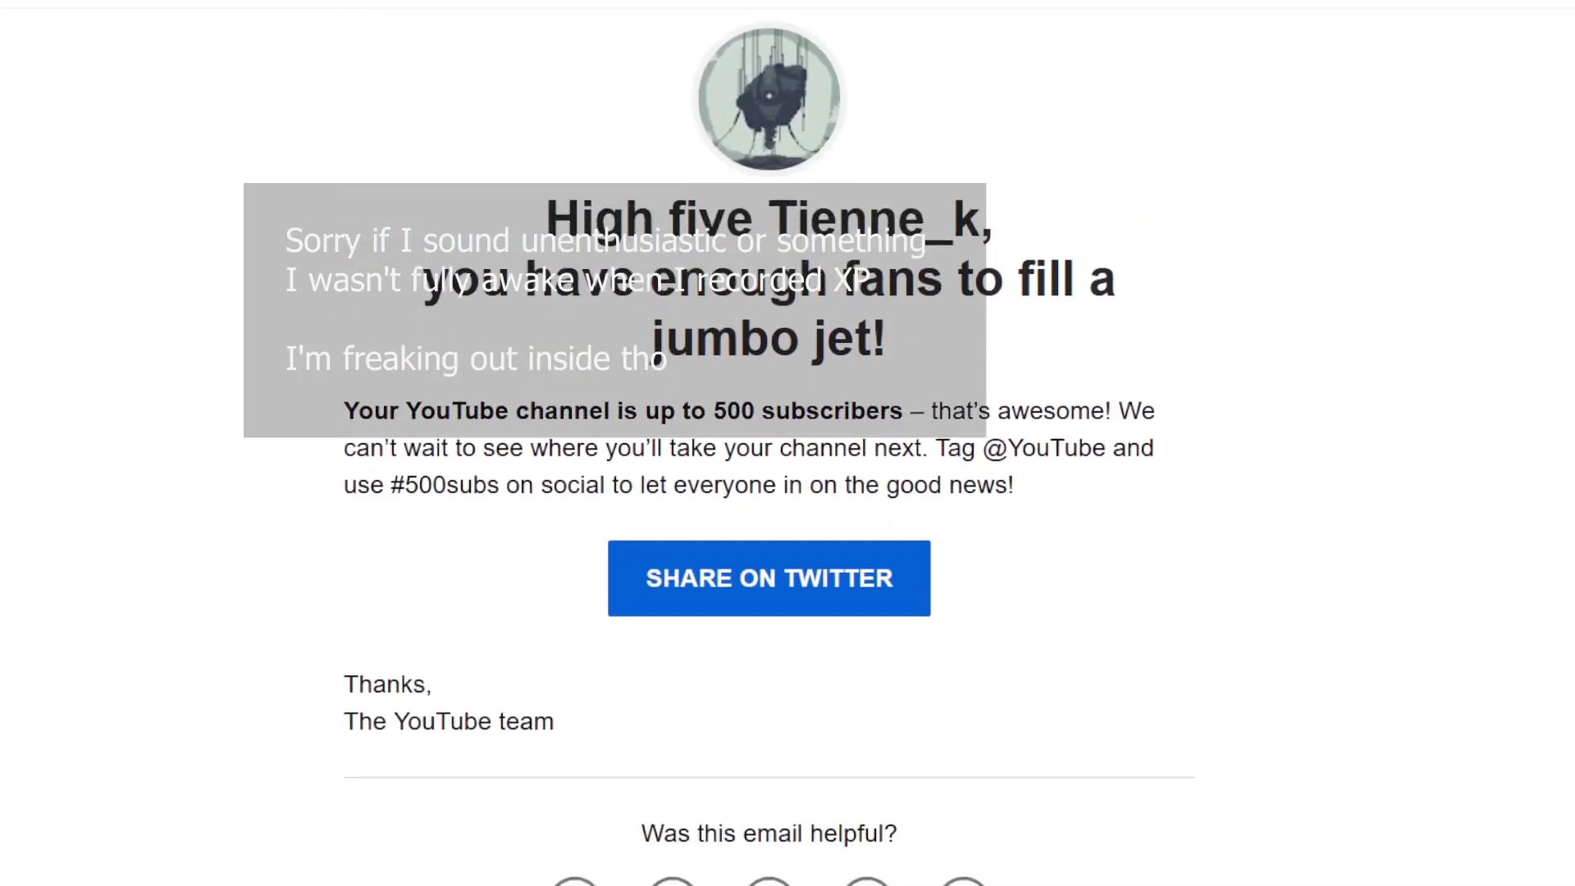
scroll("down", 3)
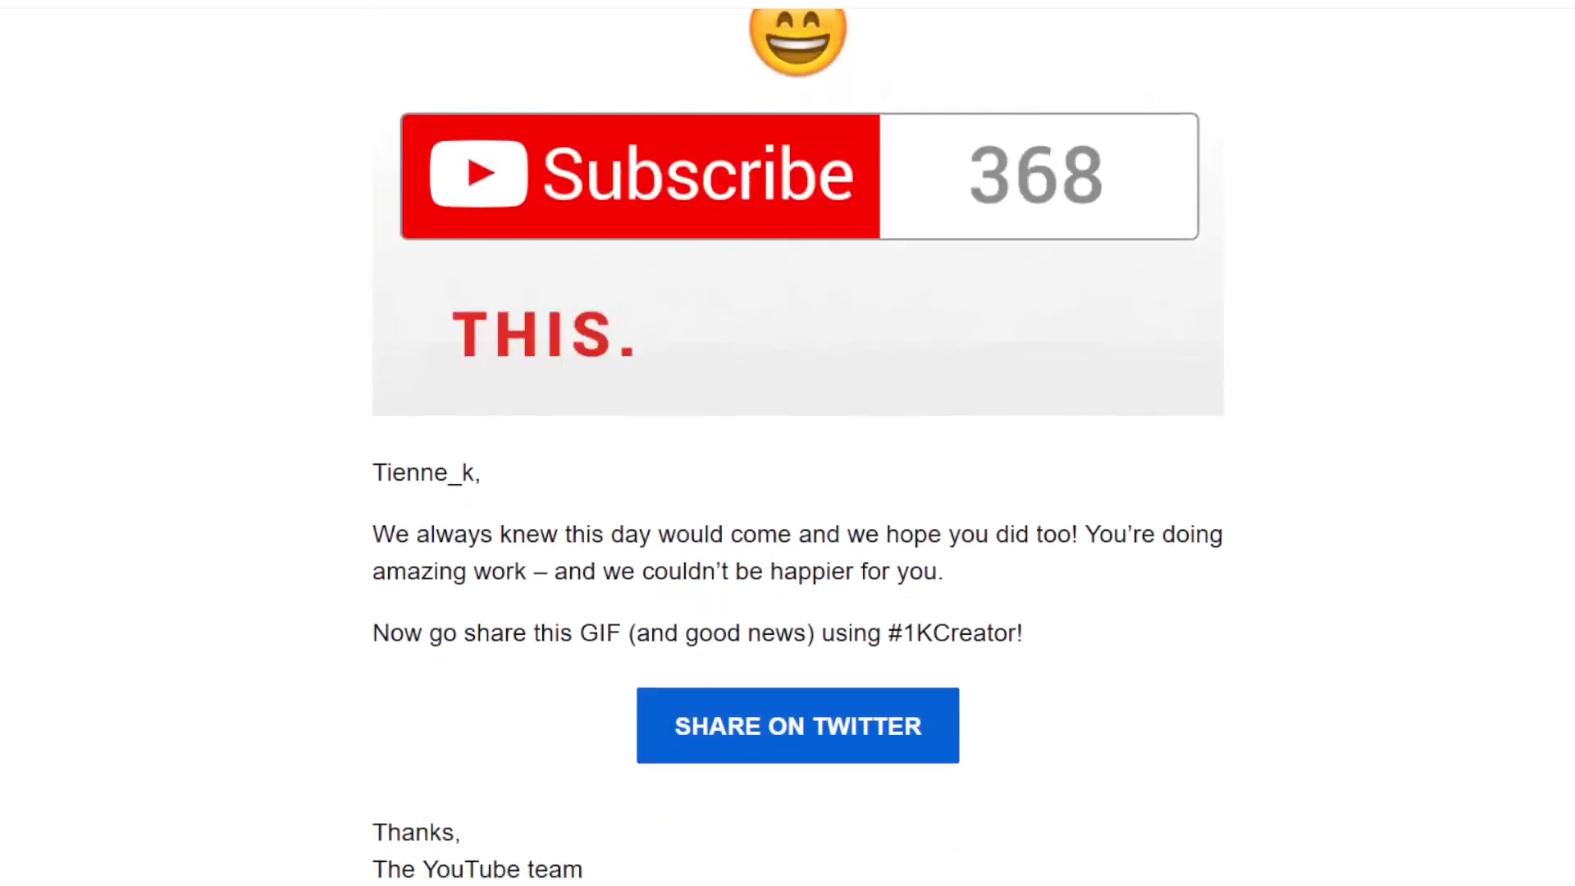
scroll("down", 3)
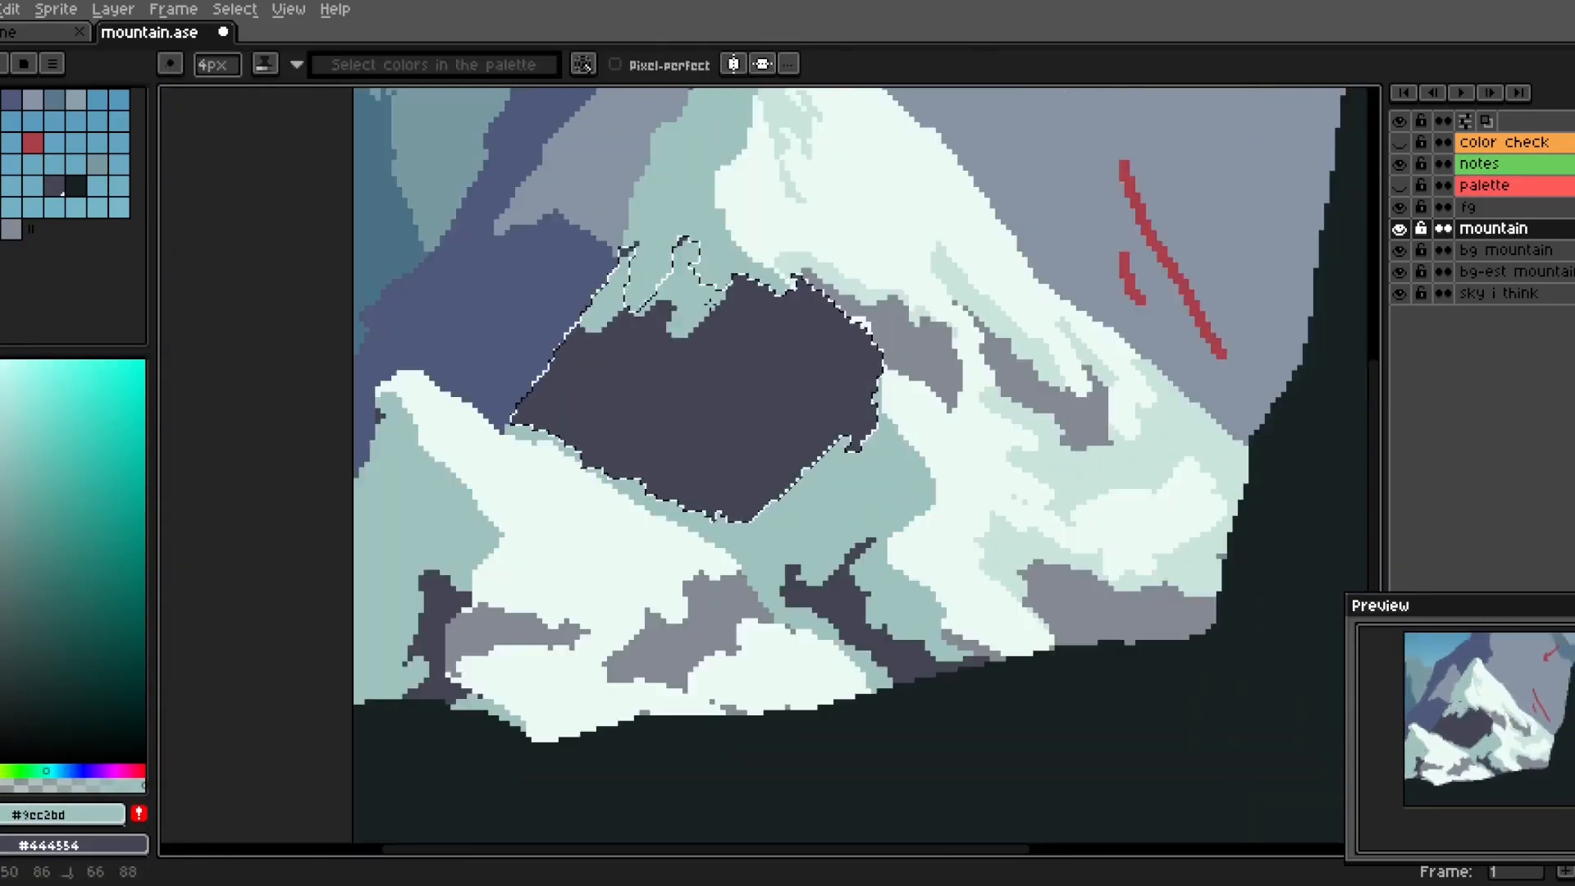
left_click(683, 372)
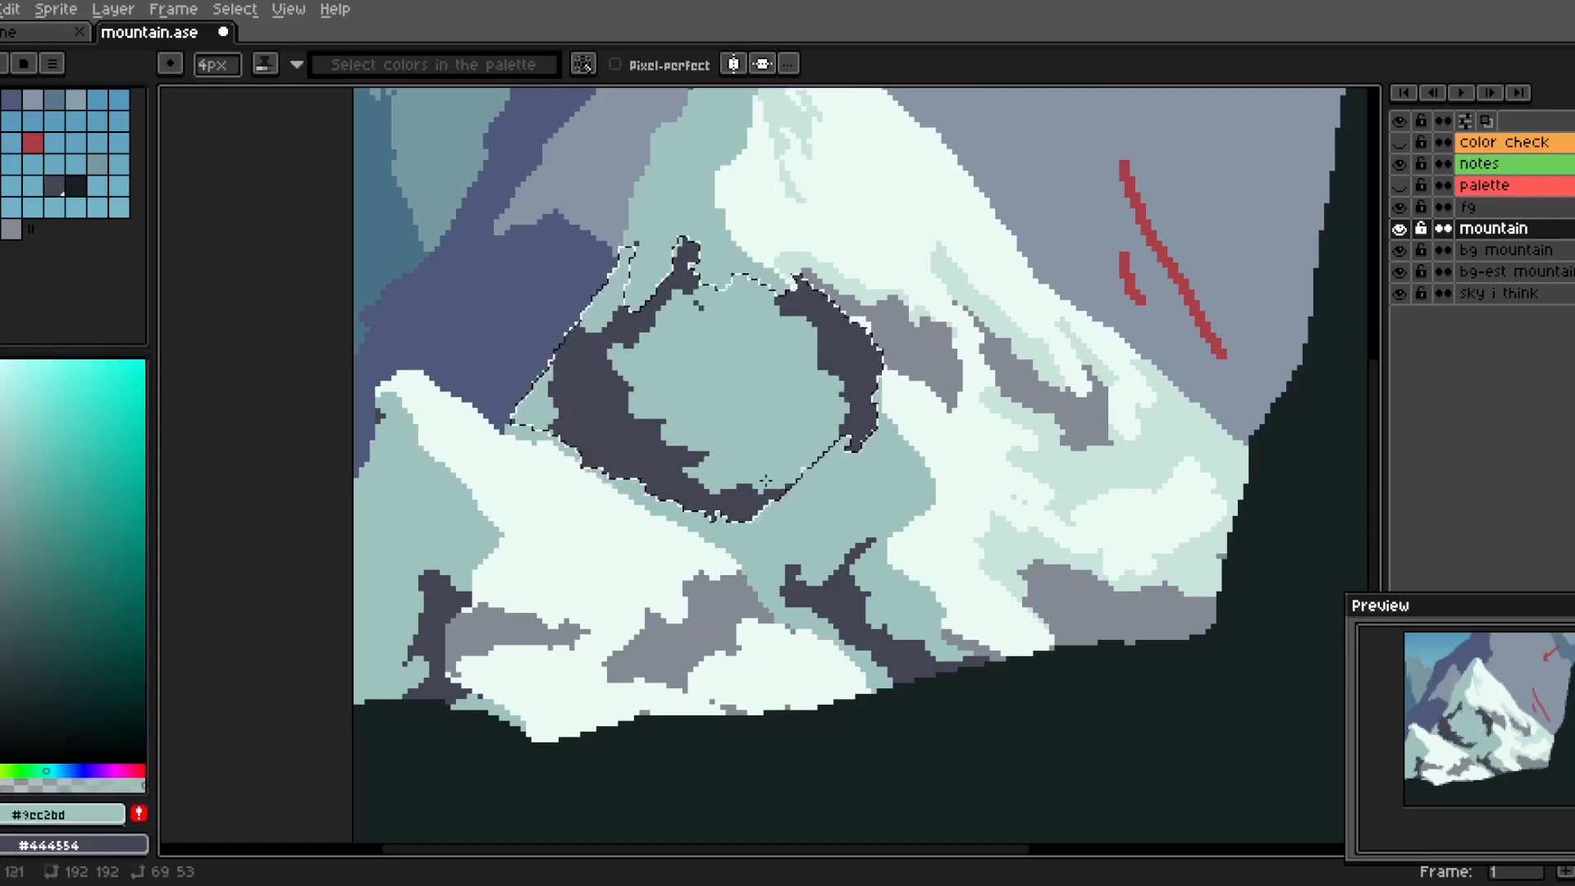